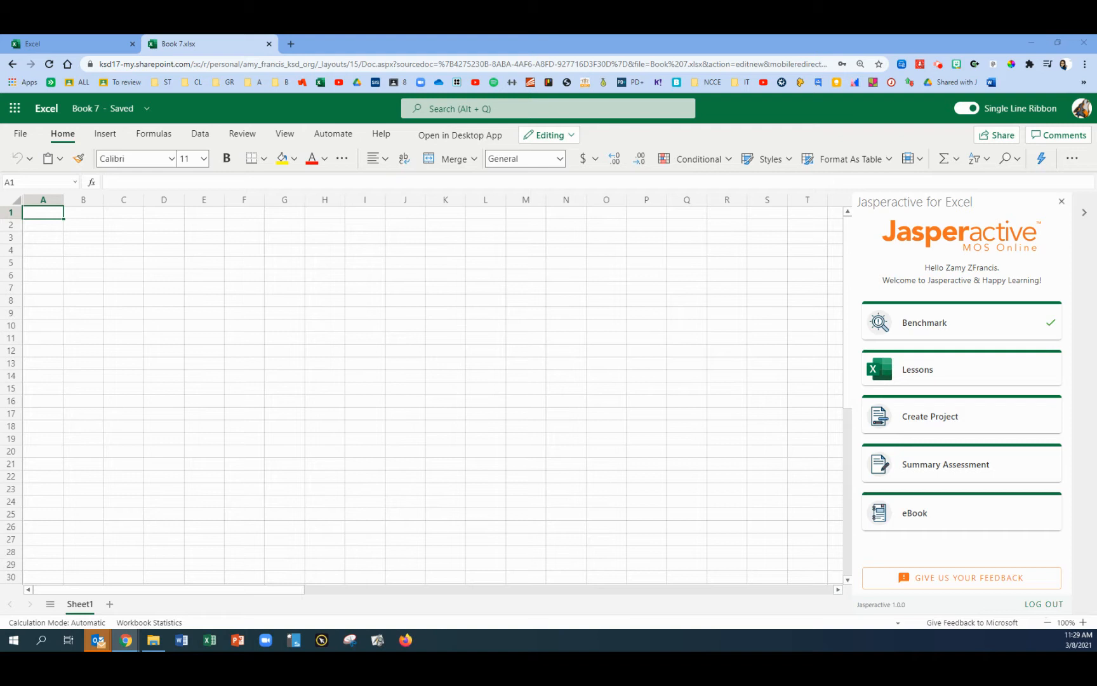
- From the Jasperactive Lessons list, start Manage Worksheets and Workbooks and choose 'Learn to add file properties'
left_click(914, 322)
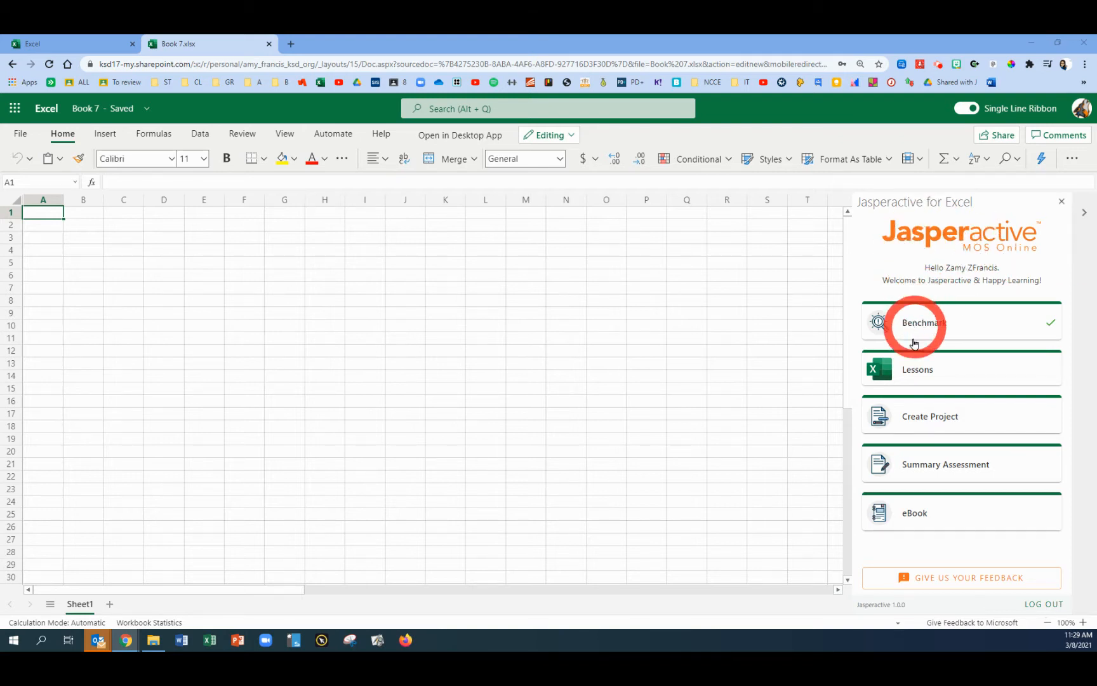
left_click(916, 370)
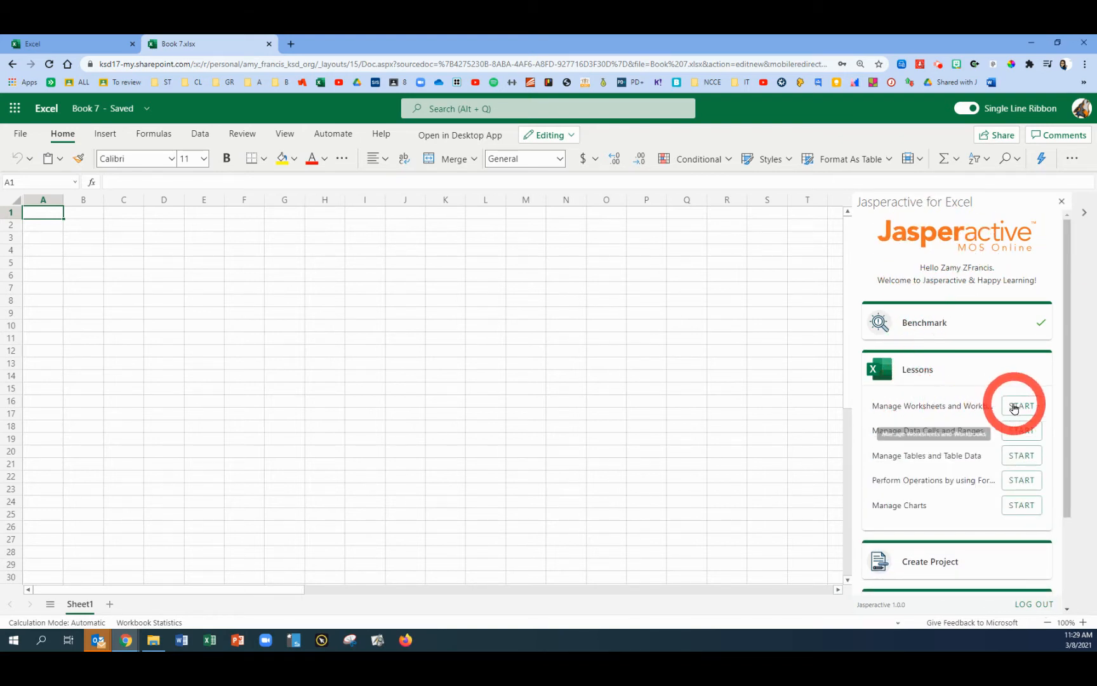
left_click(1021, 406)
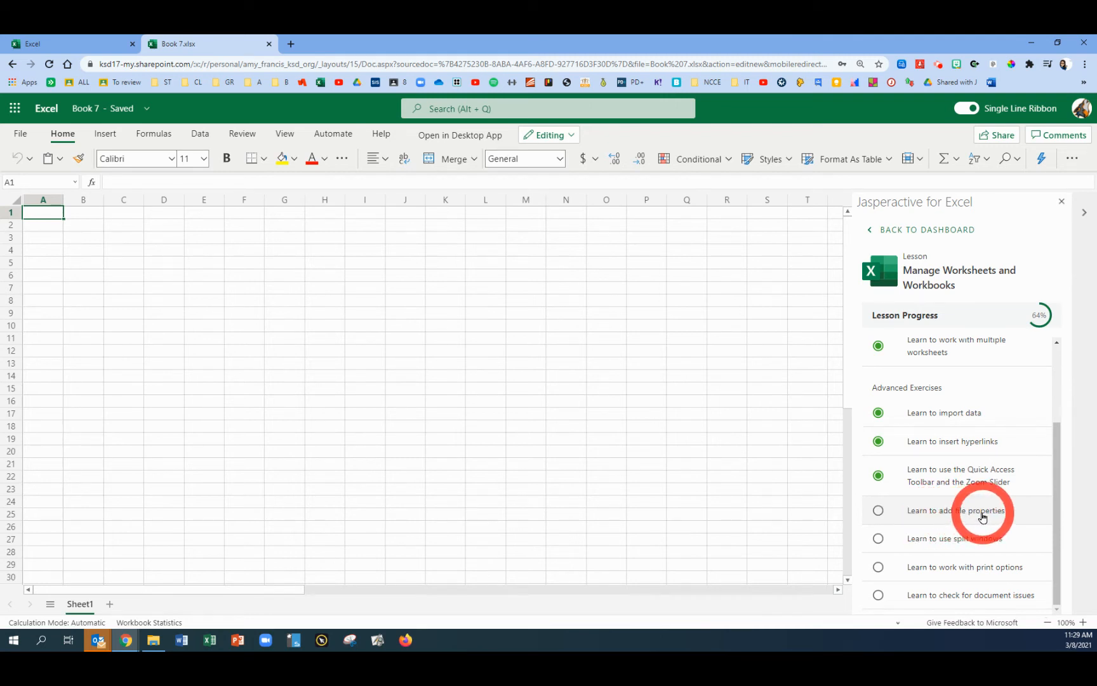
left_click(960, 511)
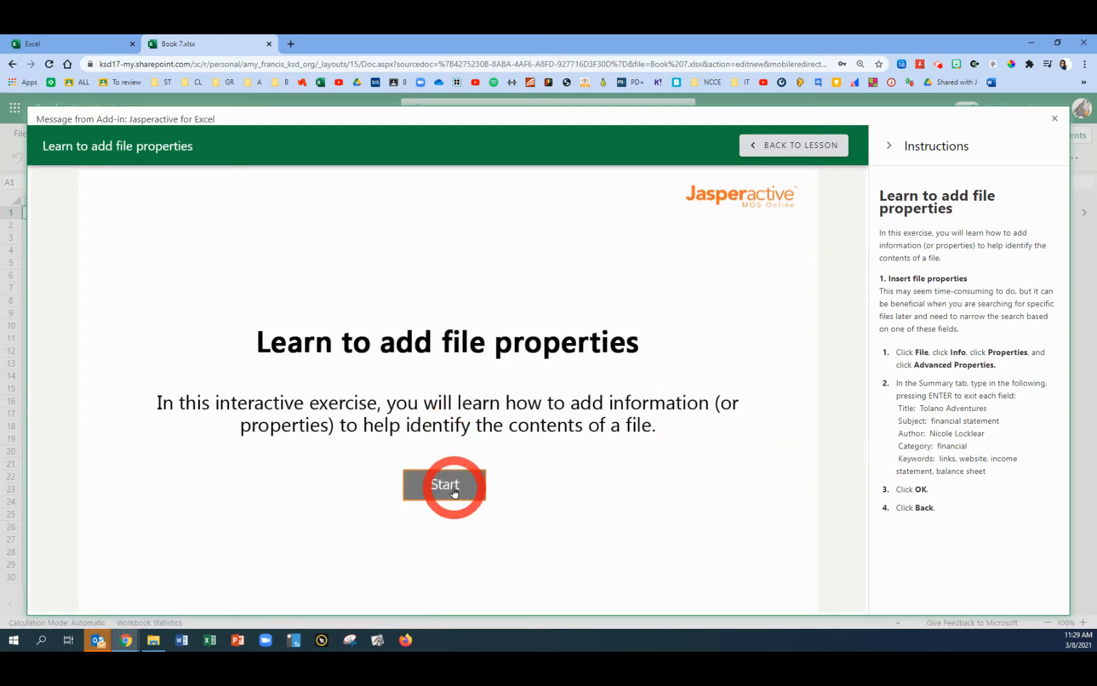
- Start the exercise and reach File > Info with the Properties choices shown
left_click(444, 484)
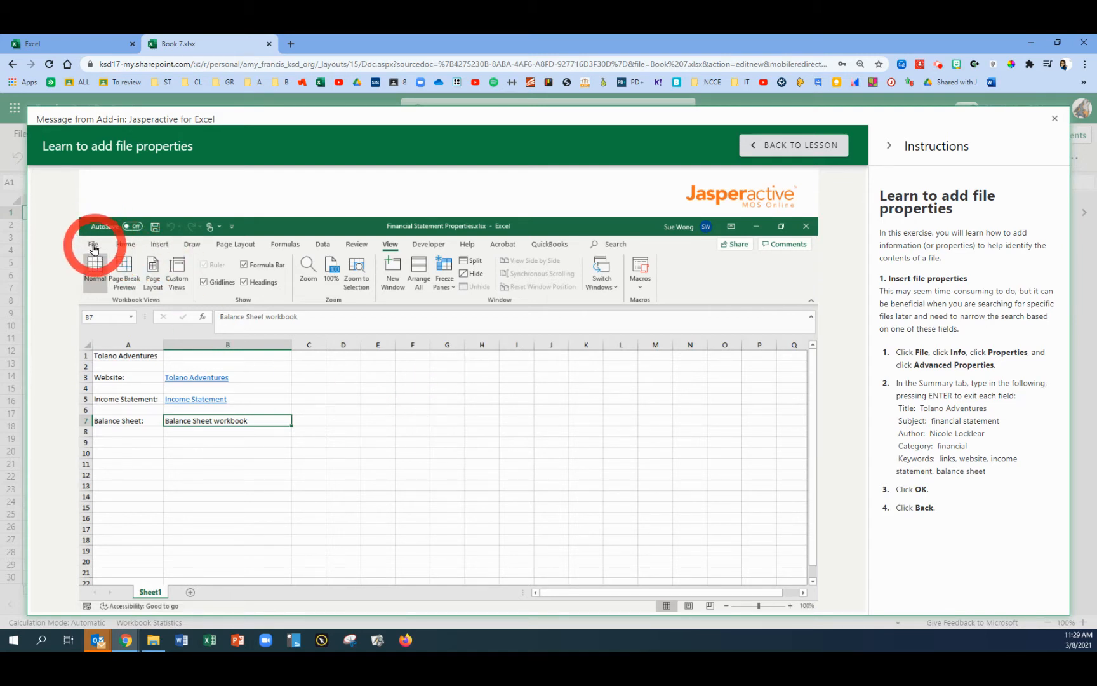
left_click(93, 244)
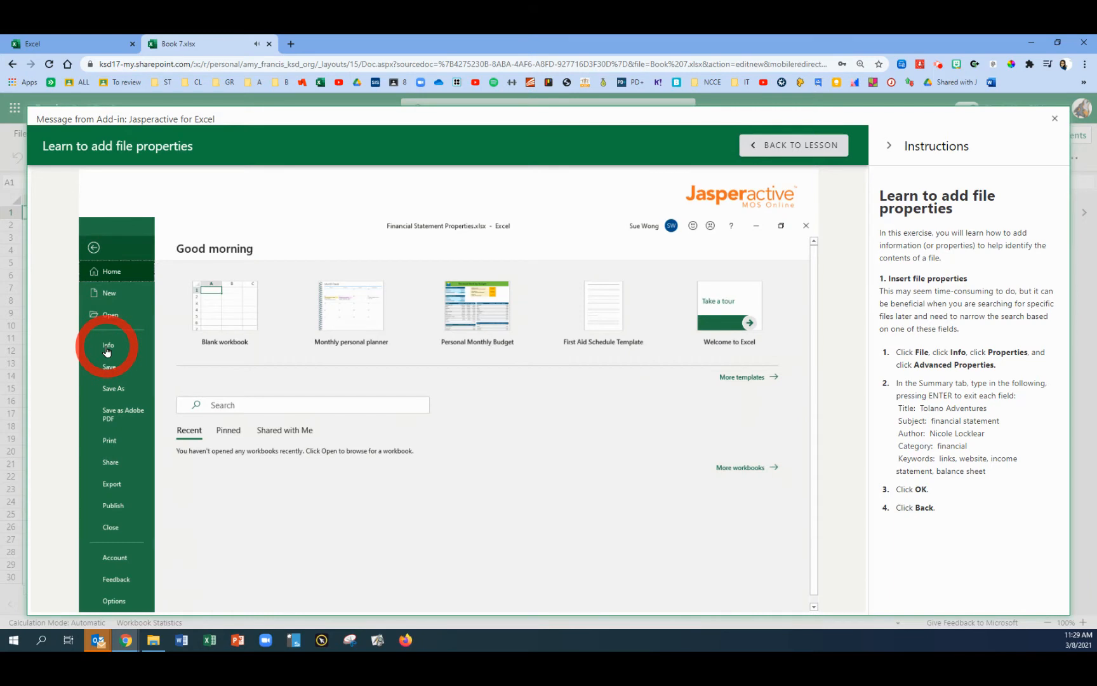
left_click(108, 344)
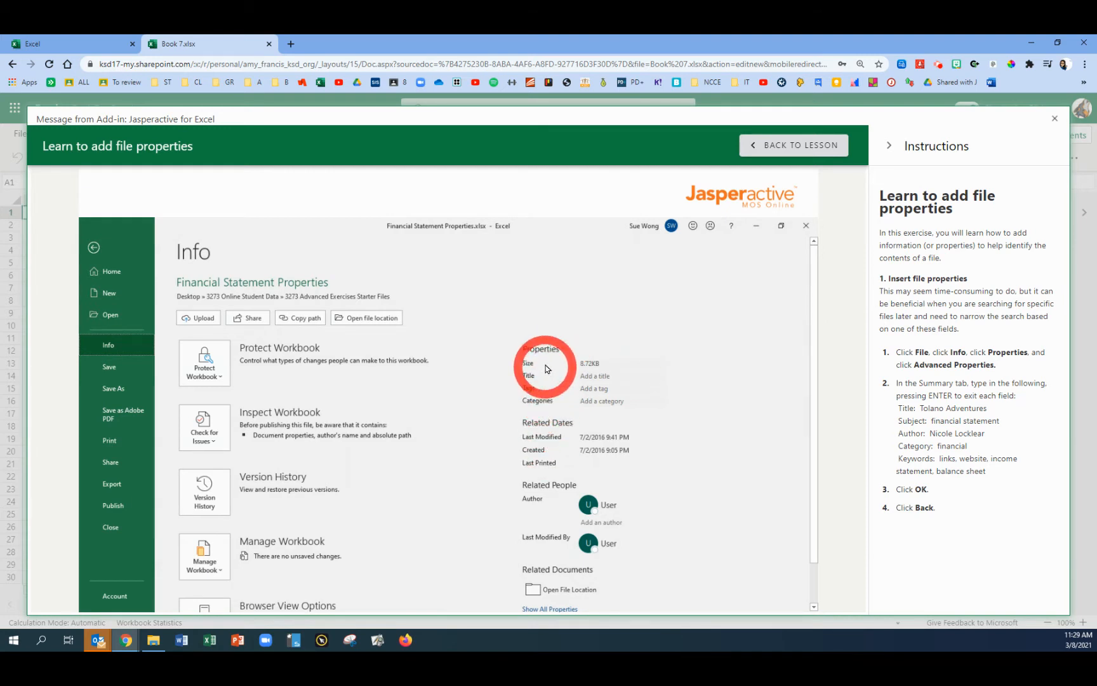
left_click(541, 348)
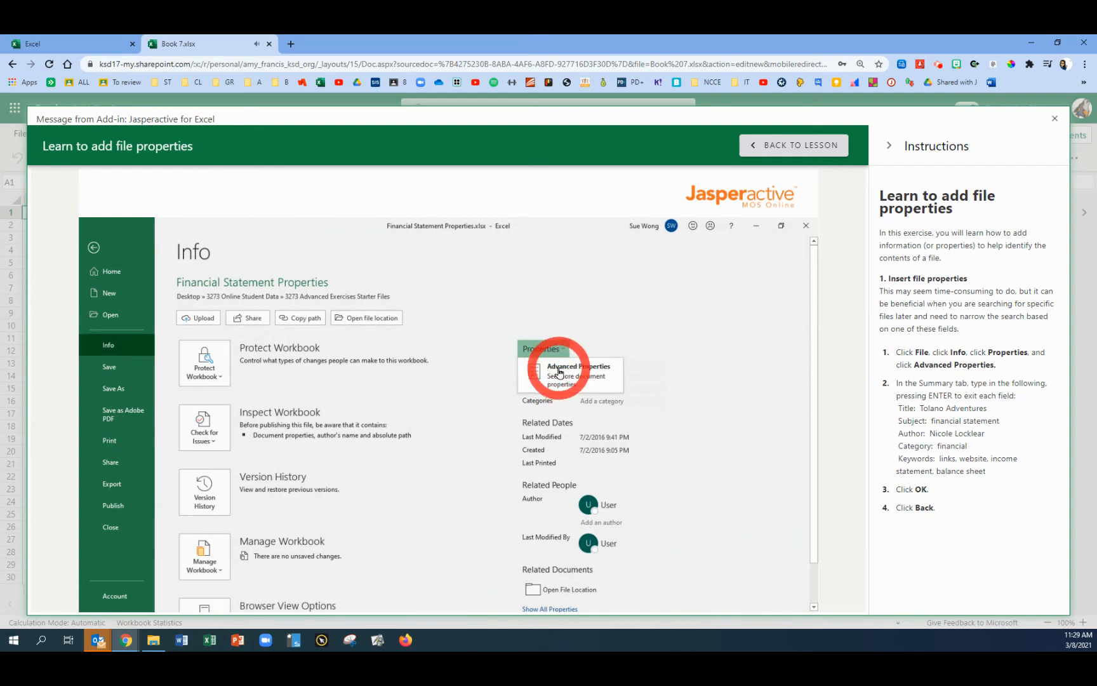
left_click(578, 366)
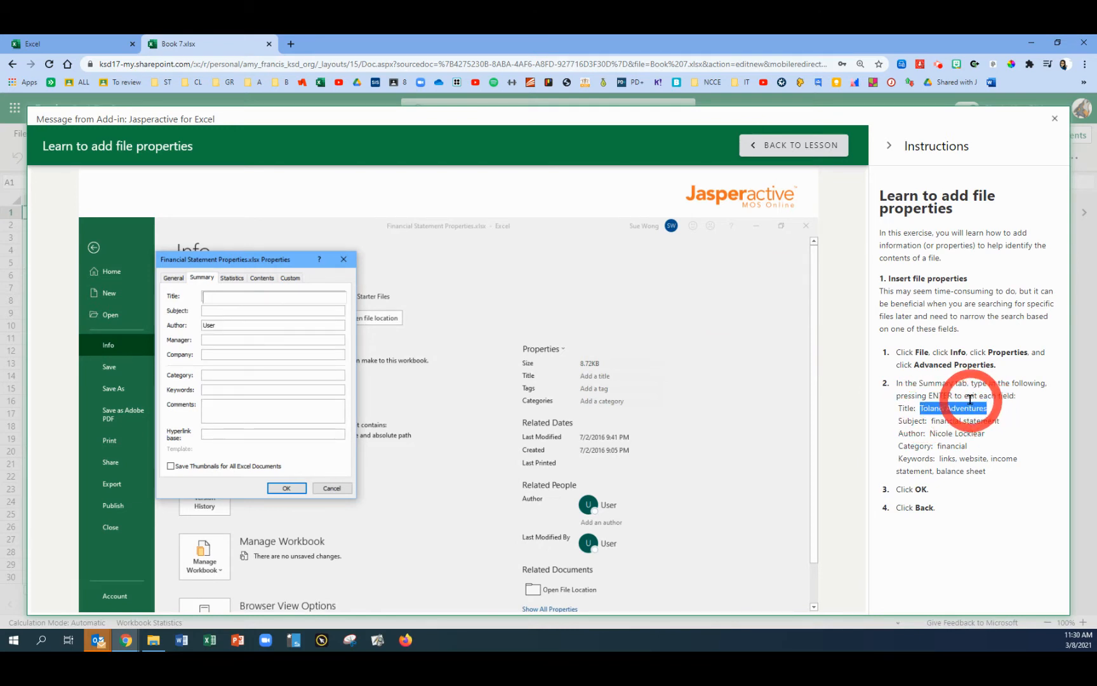
type("Tolano Adventures")
left_click(273, 310)
type("financial statement")
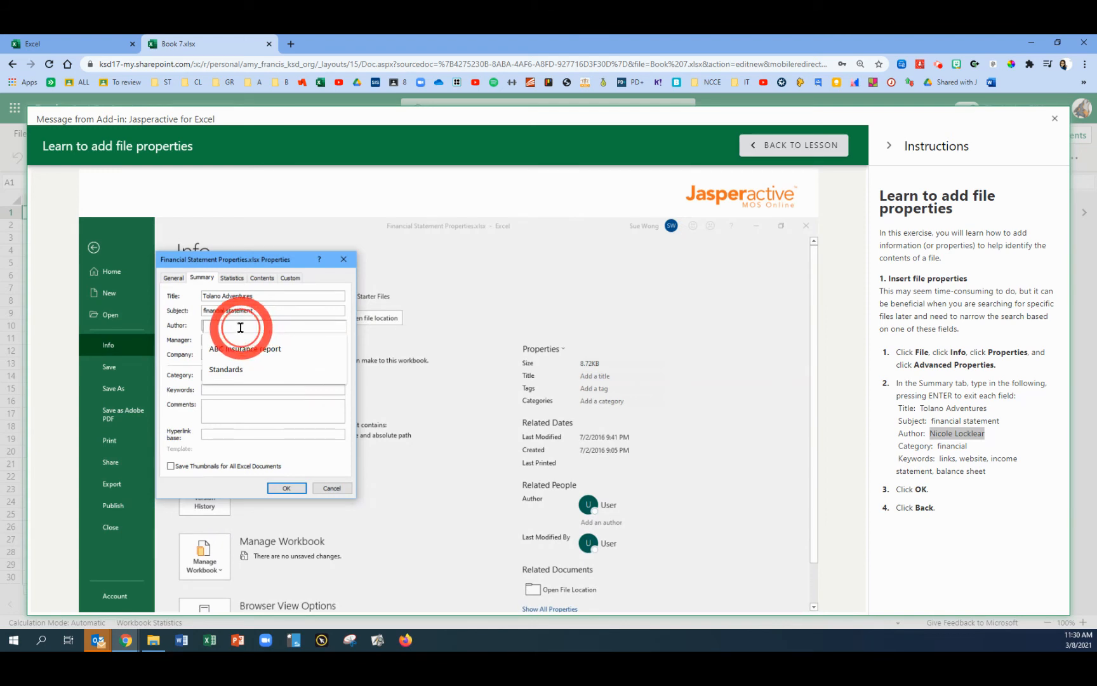
type("Nicole Locklear")
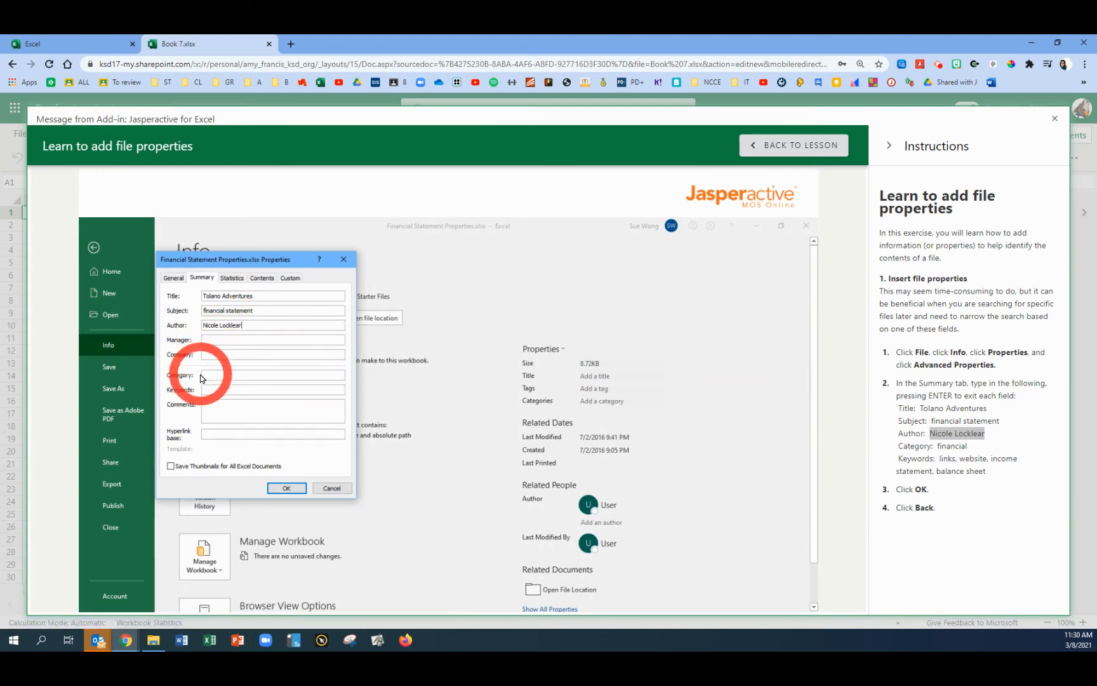
- Enter category 'financial' and the keywords, confirm with OK, and return to the worksheet
left_click(272, 375)
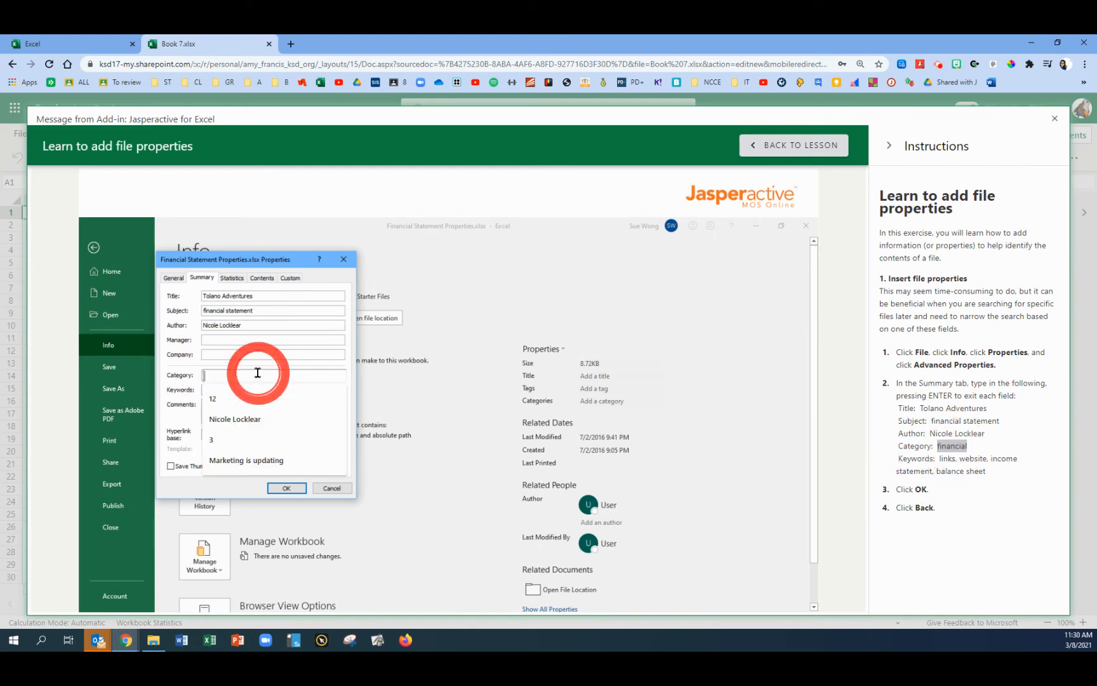
type("financial")
left_click(273, 388)
type("links, website, income statement, balance sheet")
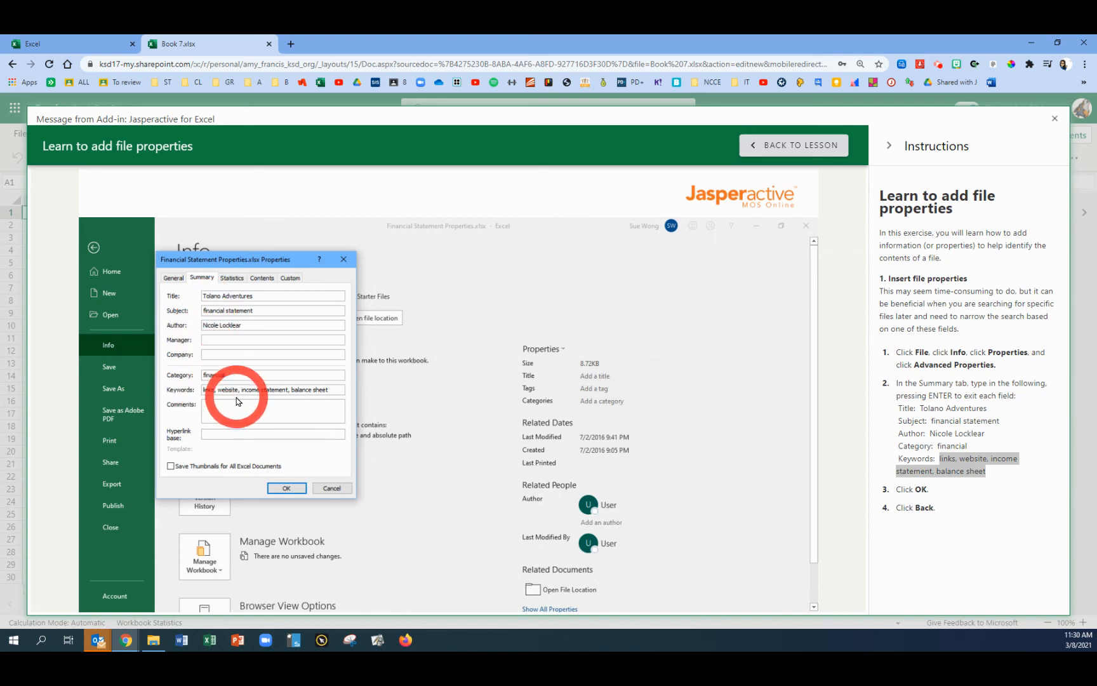
left_click(286, 487)
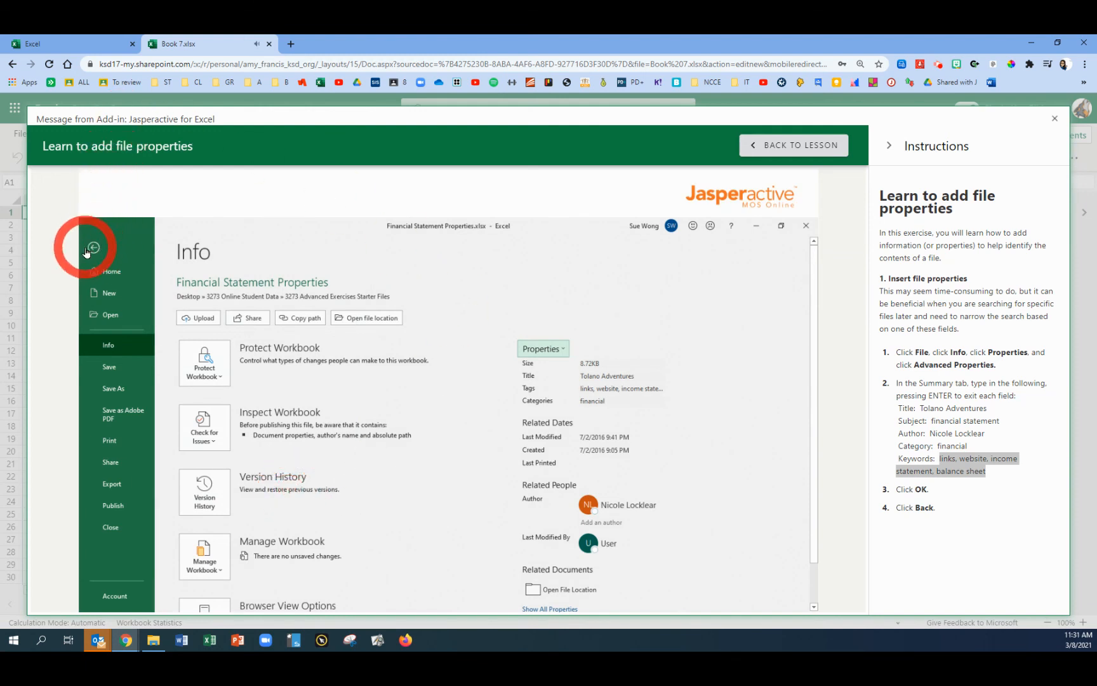
left_click(92, 248)
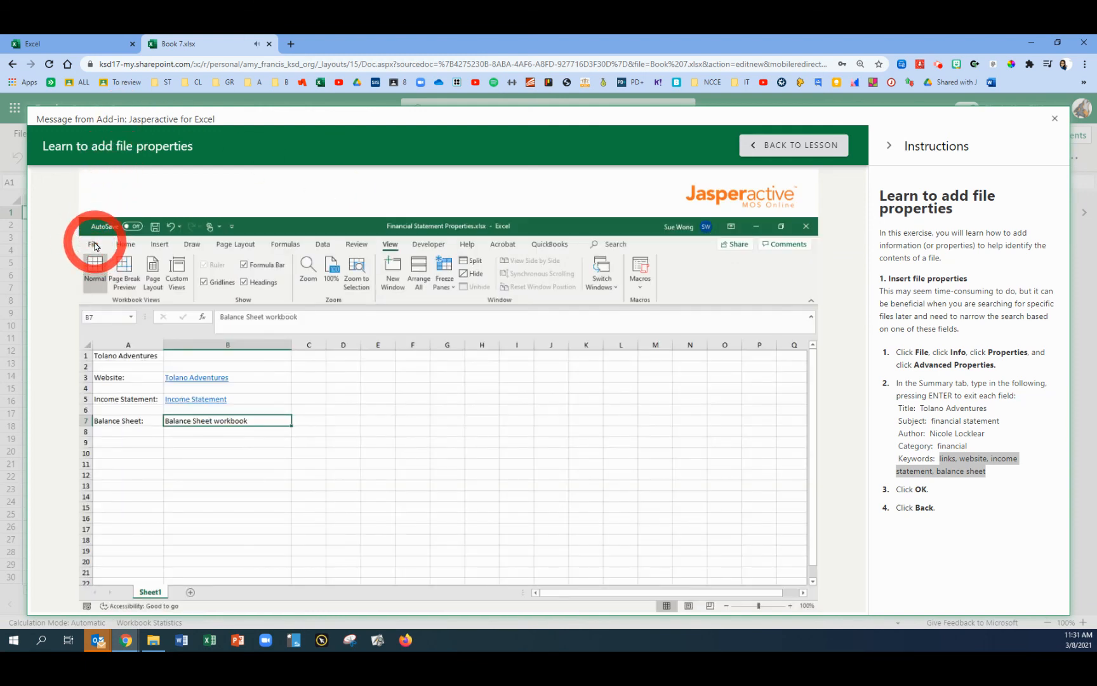